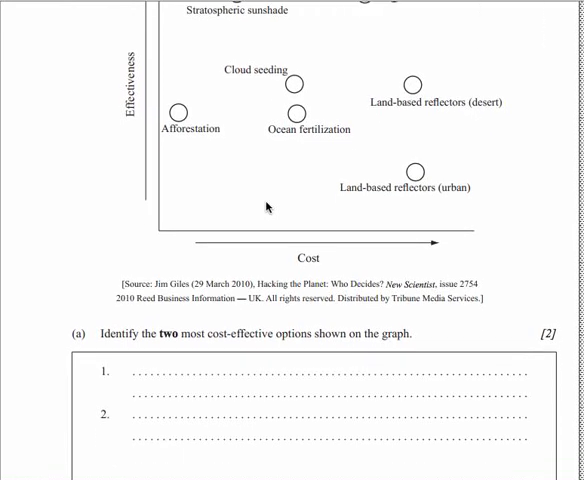
- Scroll past part (a) to page 11, showing Question 3(b) on deforestation and global warming
scroll(down, 3)
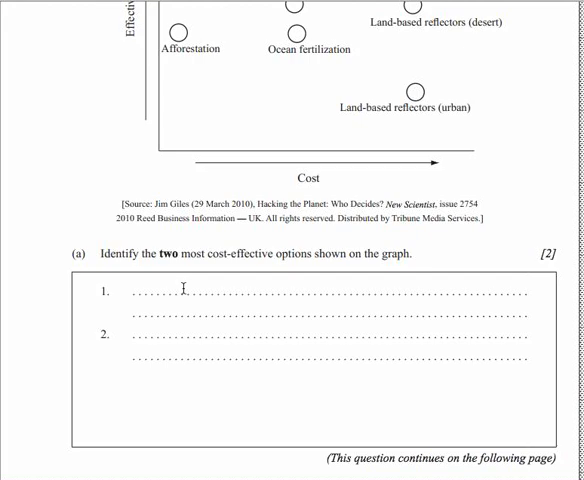
scroll(down, 3)
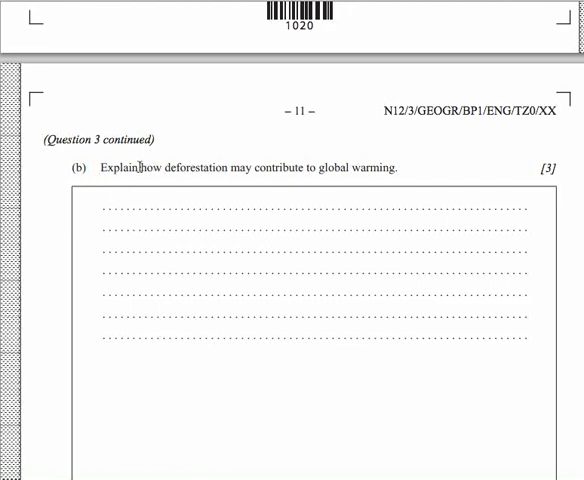
- Select the command word "Explain" in Question 3(b) on page 11
double_click(117, 167)
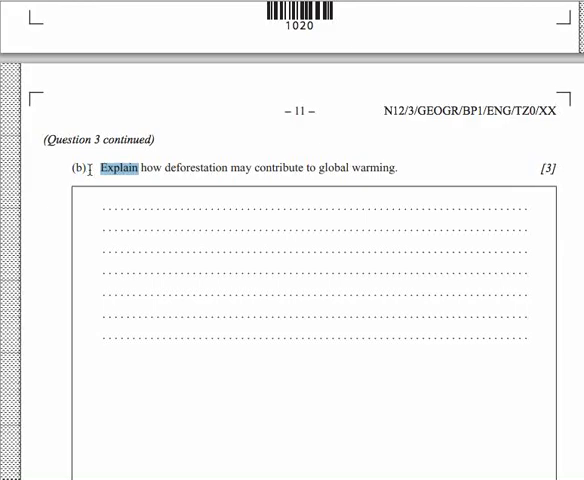
- Scroll to page 12 and drag across the Question 3(c) line on environmental consequences
scroll(down, 3)
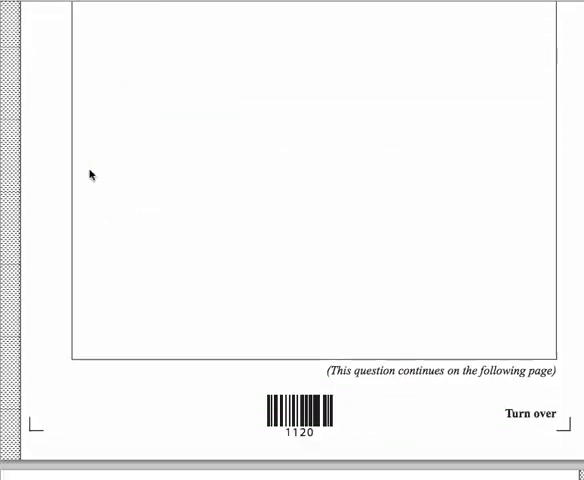
scroll(down, 3)
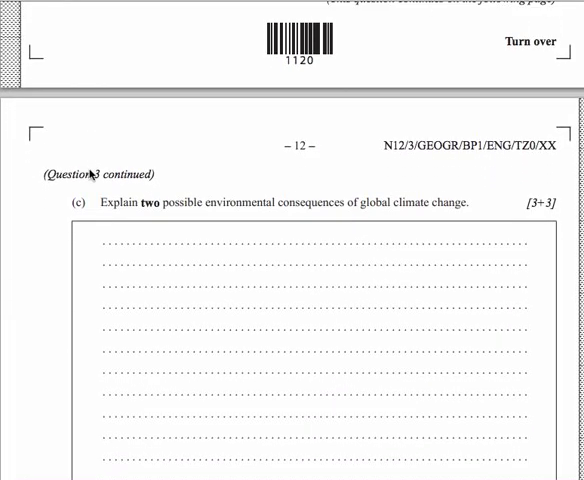
scroll(up, 3)
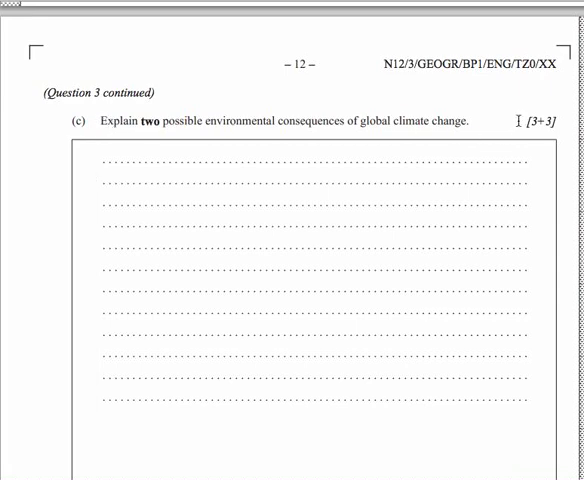
mouse_move(510, 132)
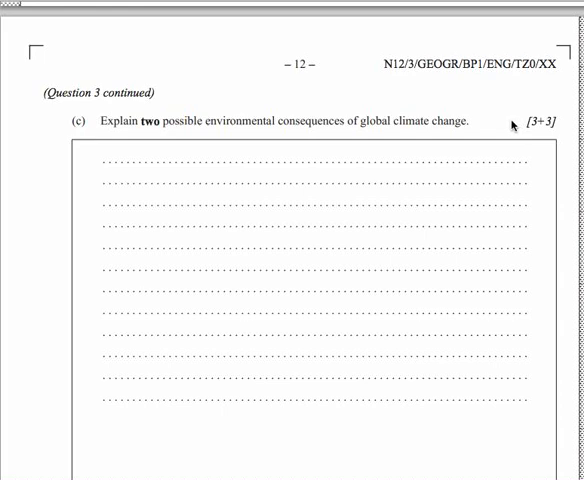
mouse_move(124, 110)
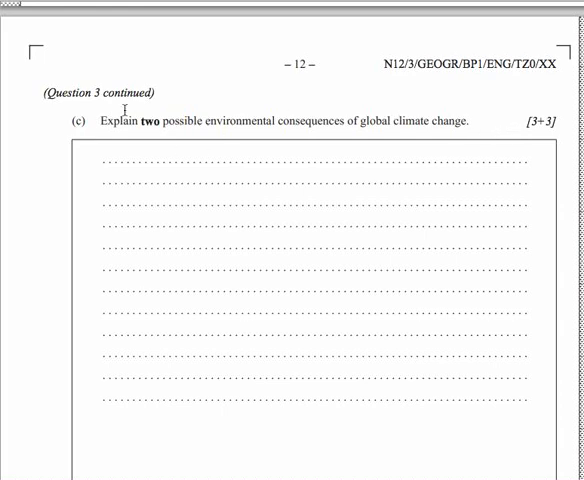
drag(97, 123, 311, 123)
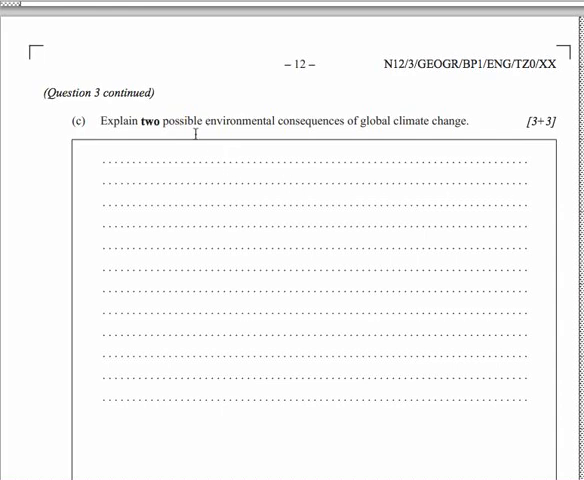
- Highlight 'two environmental consequences' in 3(c), then scroll to page 14's Question 4 footprint graph
drag(147, 124, 185, 124)
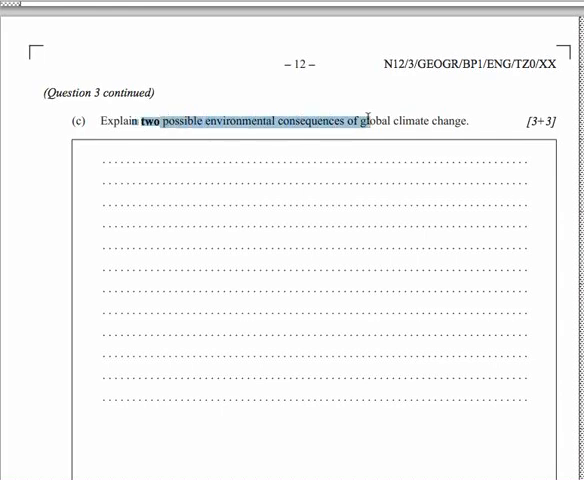
mouse_move(355, 152)
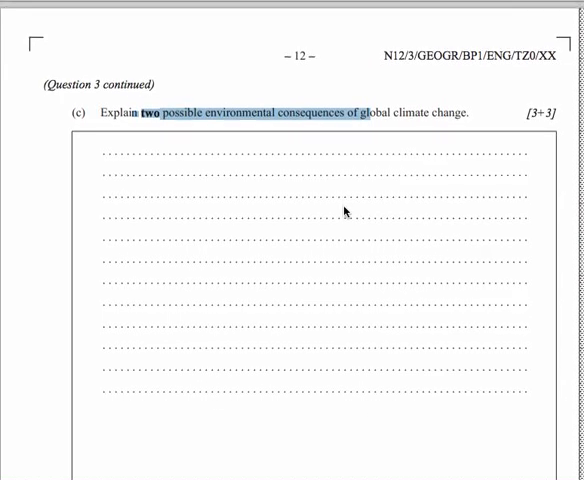
scroll(down, 3)
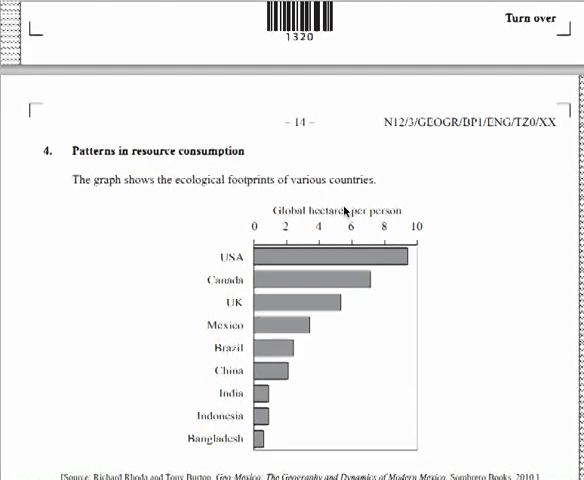
scroll(down, 3)
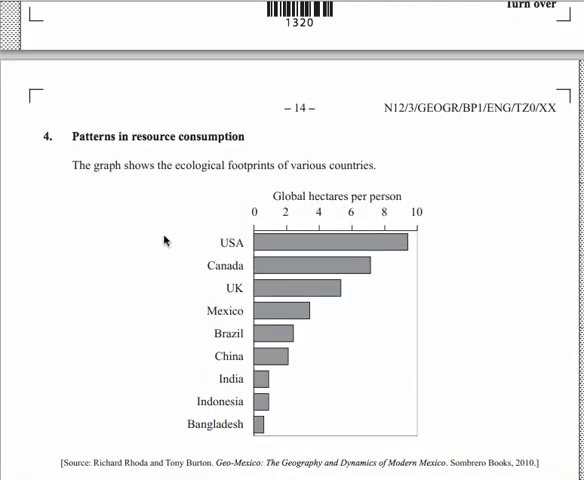